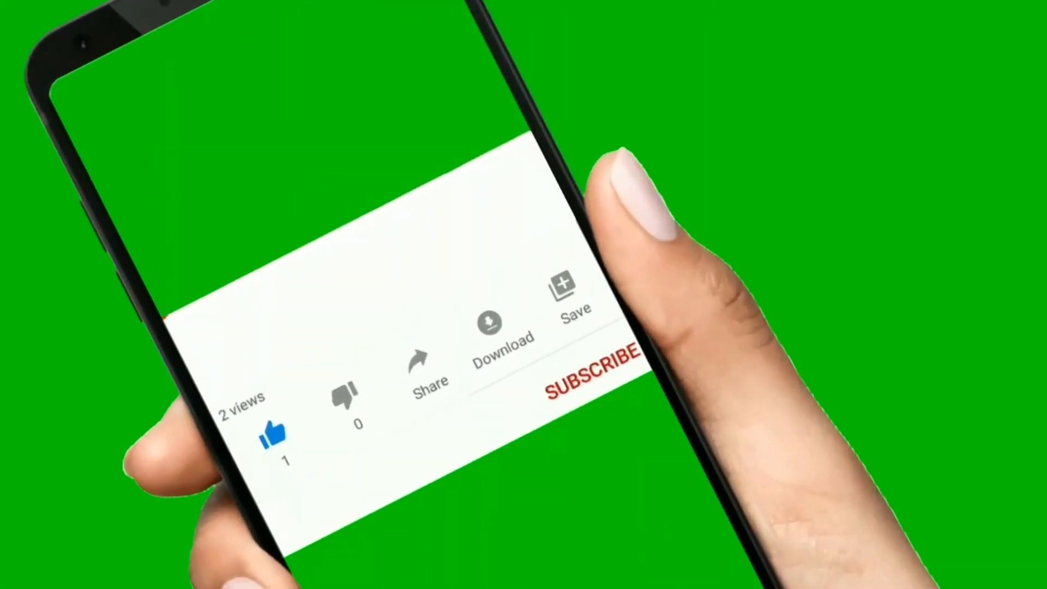
# Browse the File menu's New, Save As, Add Data and Page and Print Setup, then the Edit menu.
pyautogui.click(580, 374)
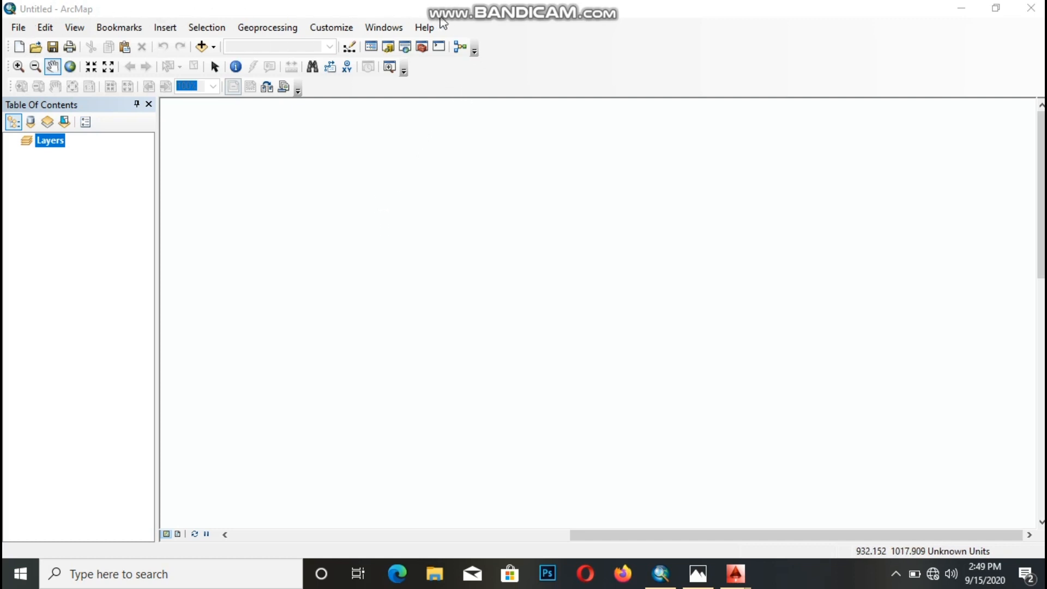
pyautogui.moveTo(306, 63)
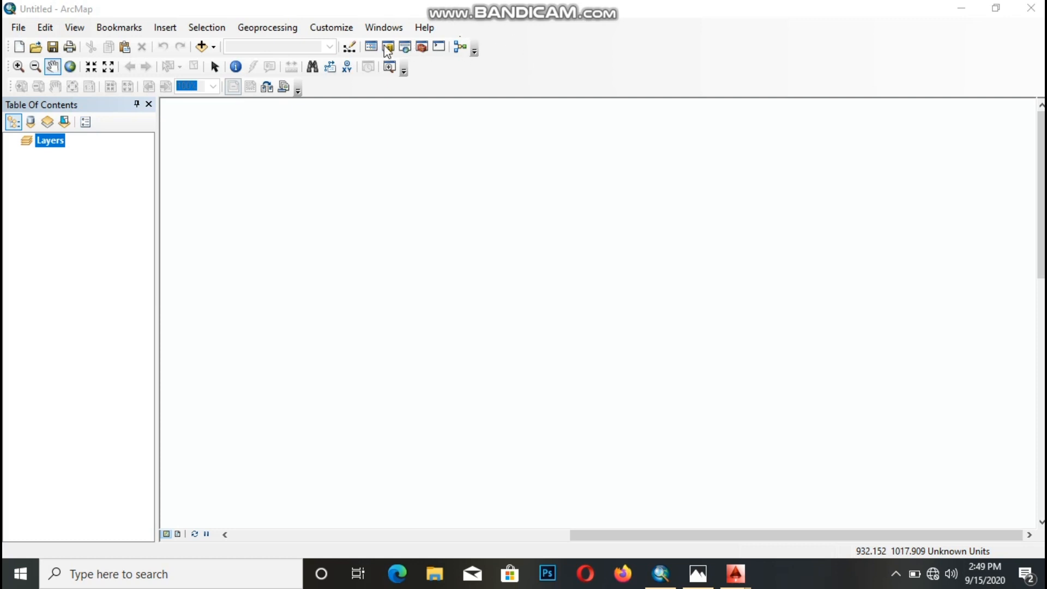
pyautogui.moveTo(27, 32)
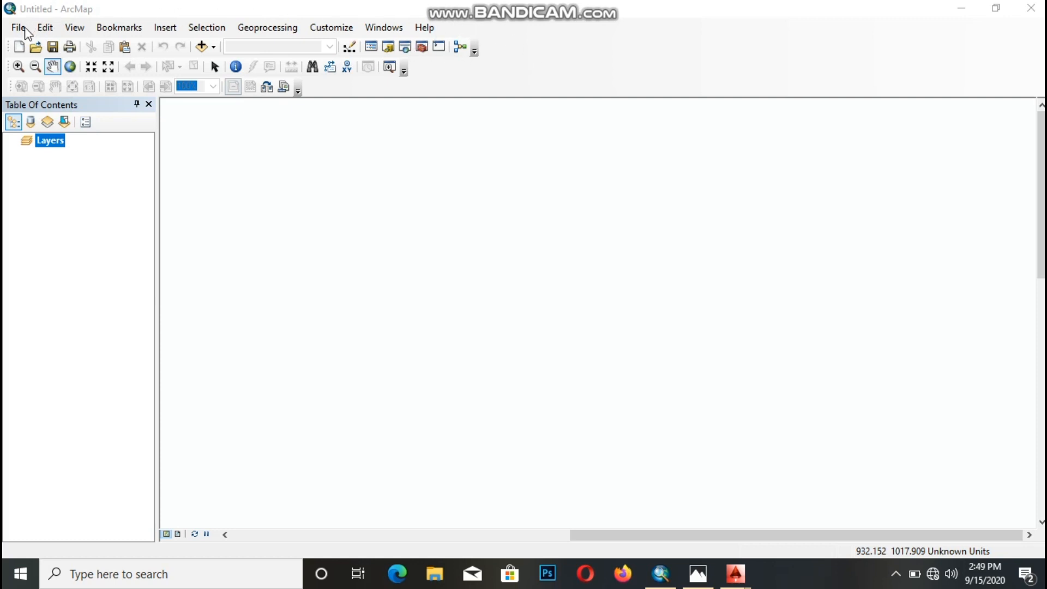
pyautogui.click(17, 28)
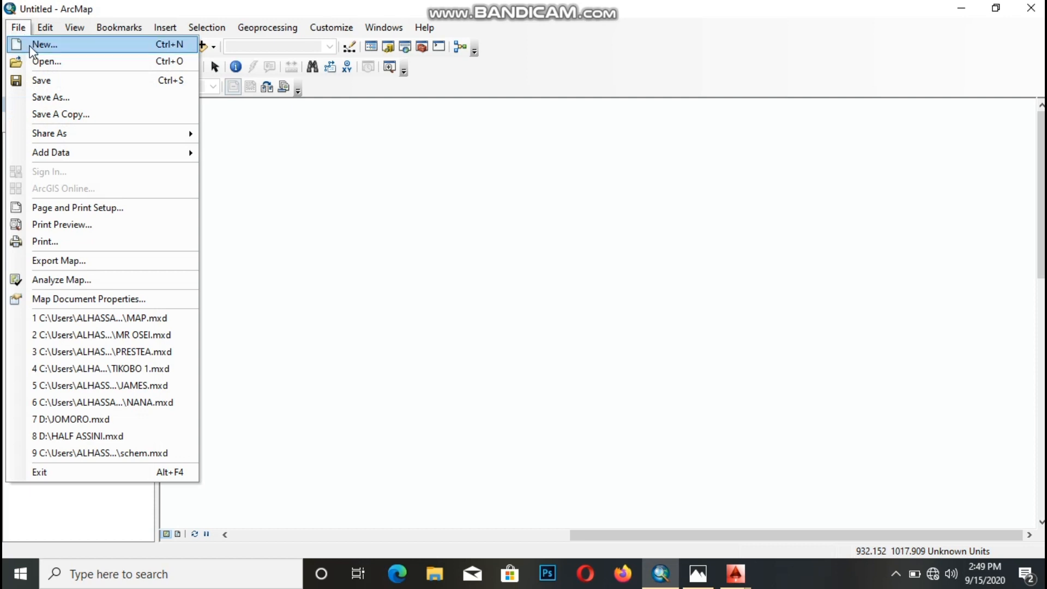
pyautogui.moveTo(50, 97)
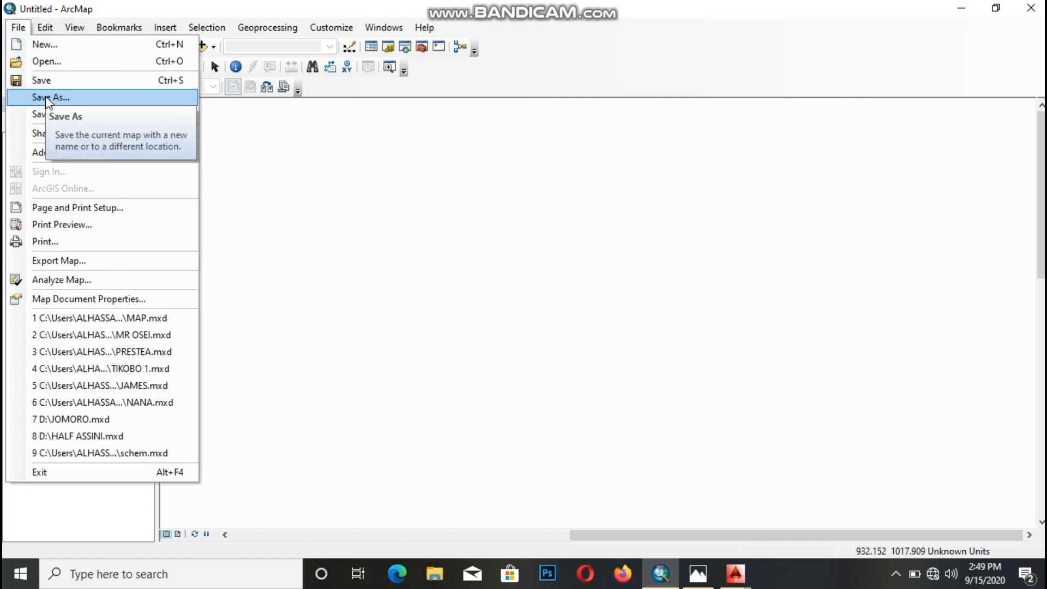
pyautogui.moveTo(50, 152)
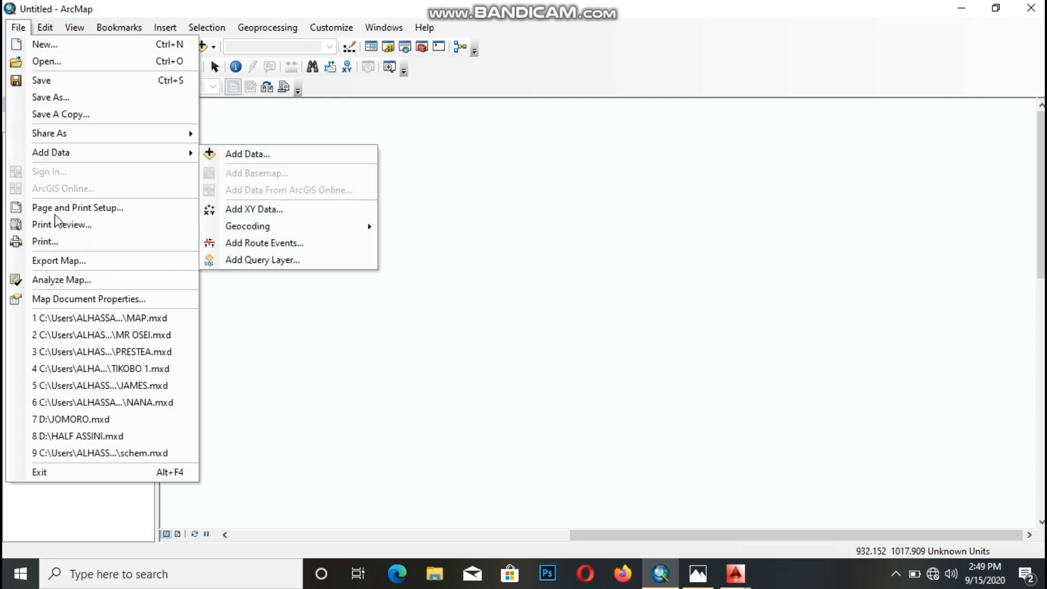
pyautogui.moveTo(77, 208)
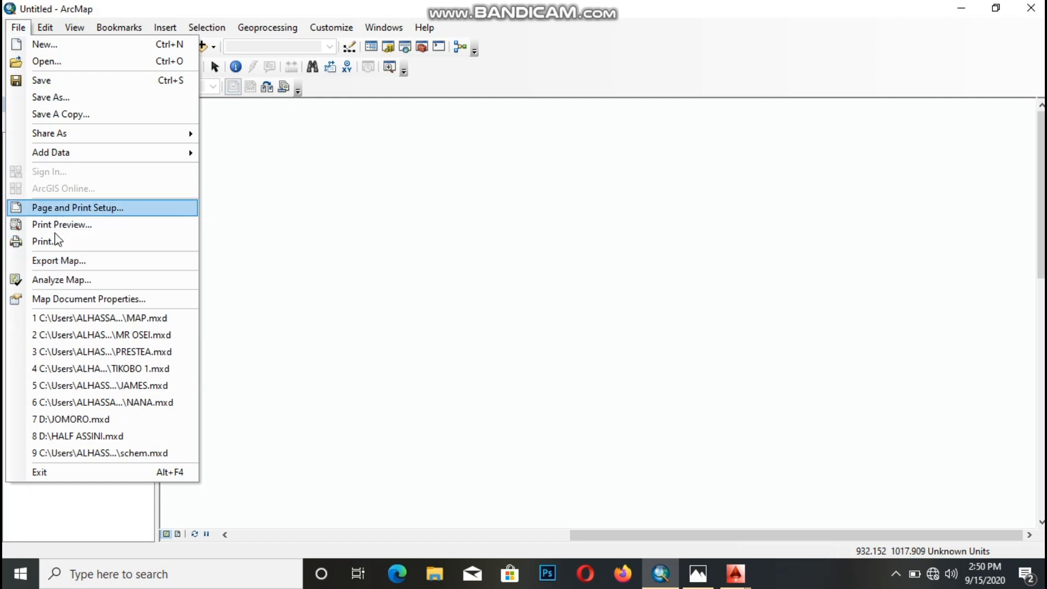
pyautogui.click(45, 27)
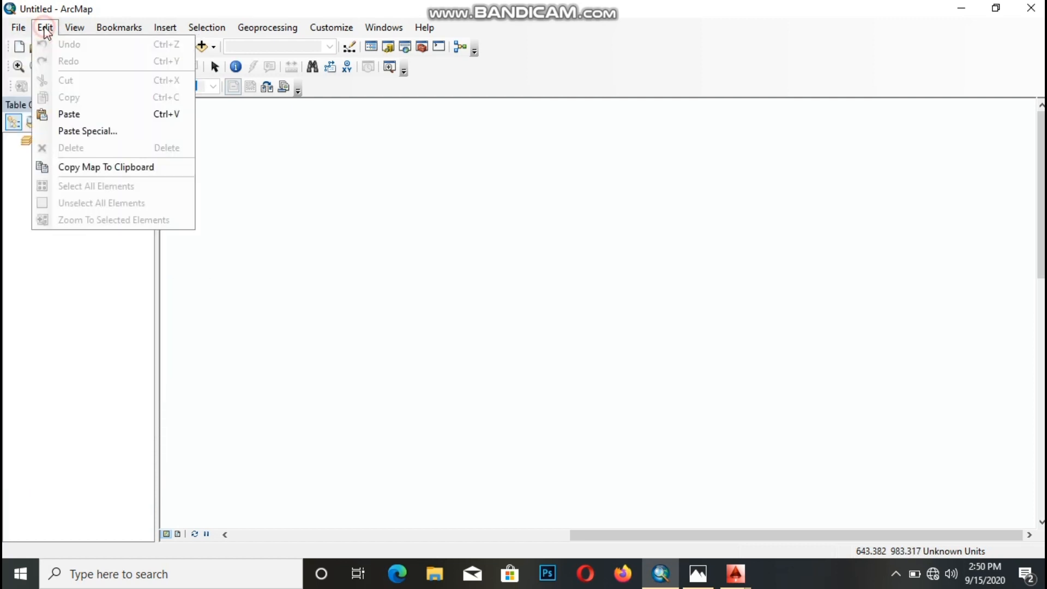
# Browse the View, Insert and Geoprocessing menus, including Search For Tools, then the Customize menu.
pyautogui.click(74, 27)
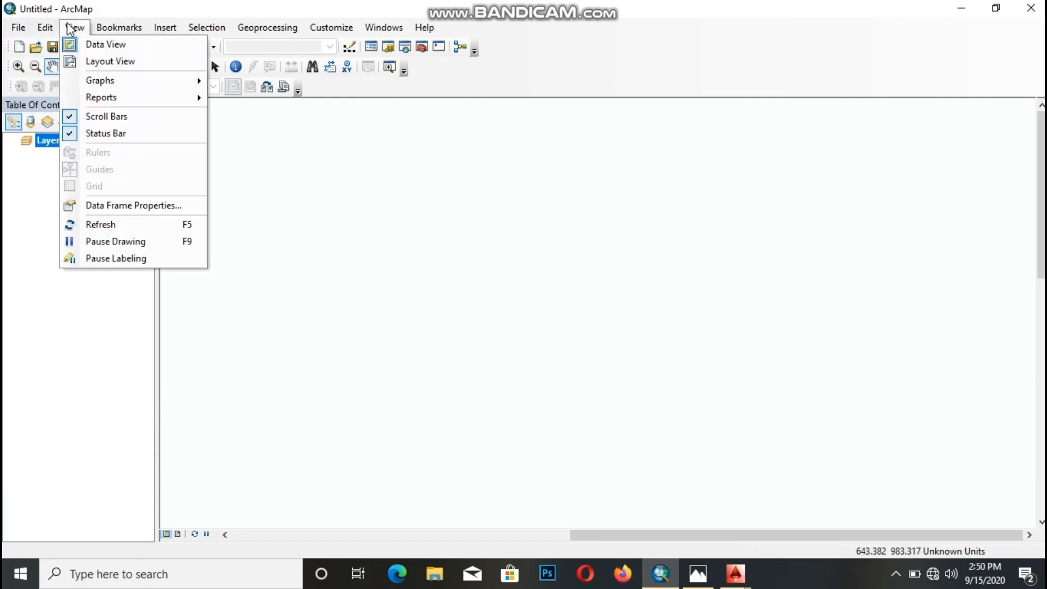
pyautogui.moveTo(118, 182)
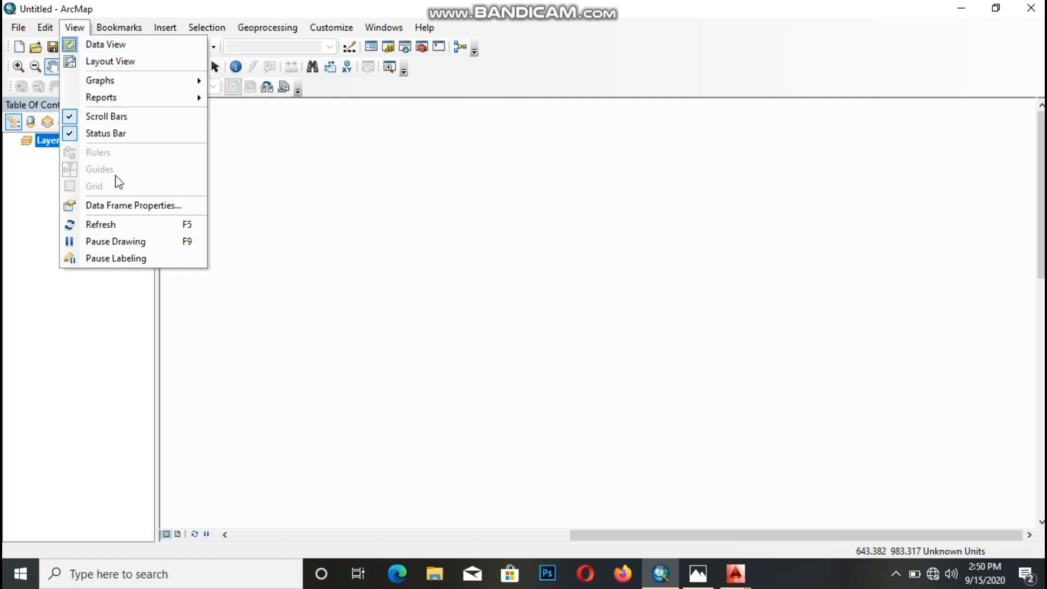
pyautogui.click(164, 27)
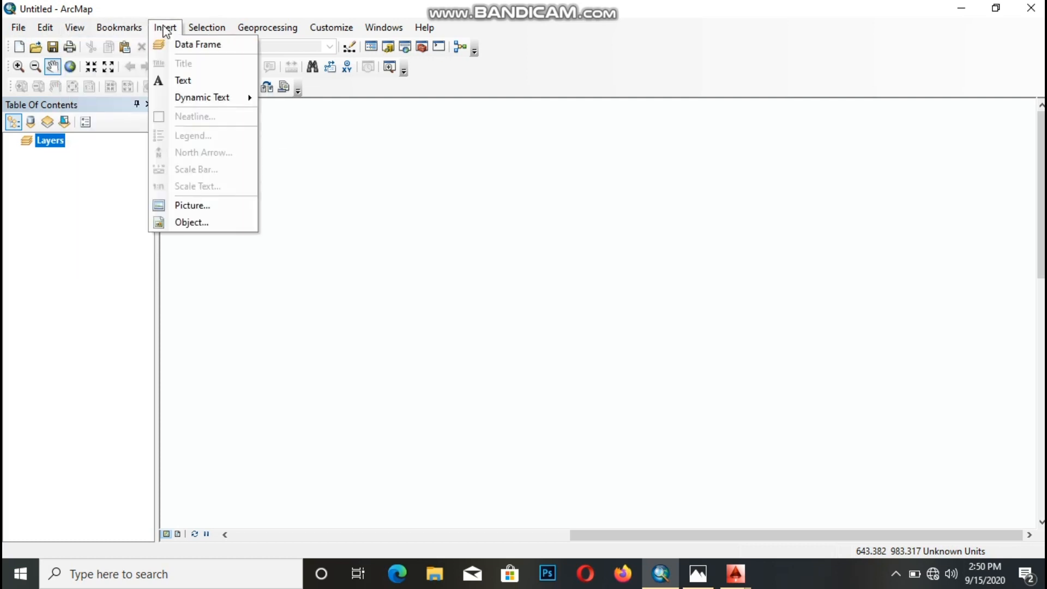
pyautogui.click(267, 28)
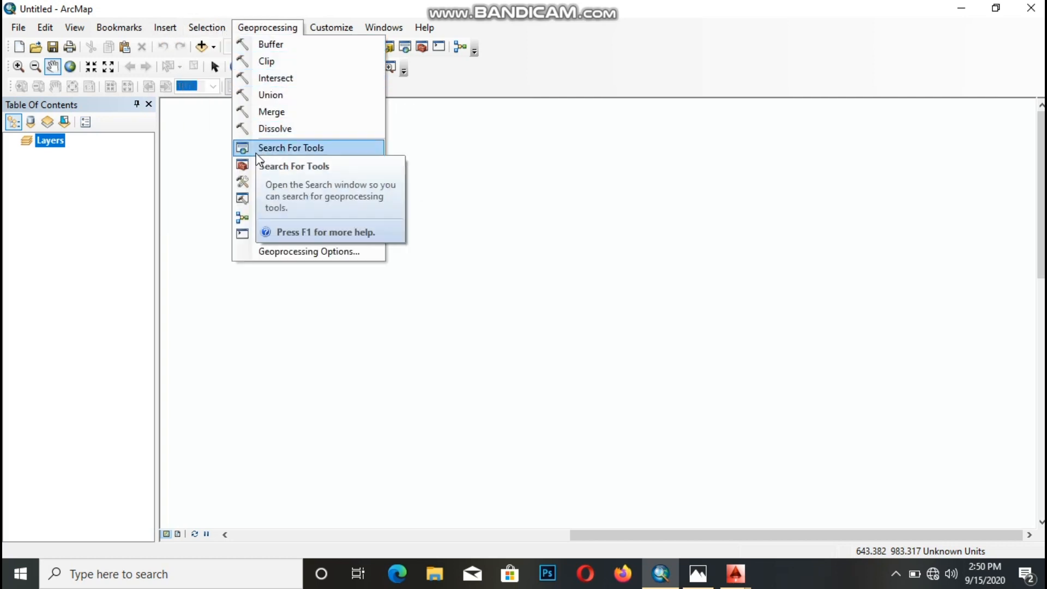
pyautogui.click(331, 27)
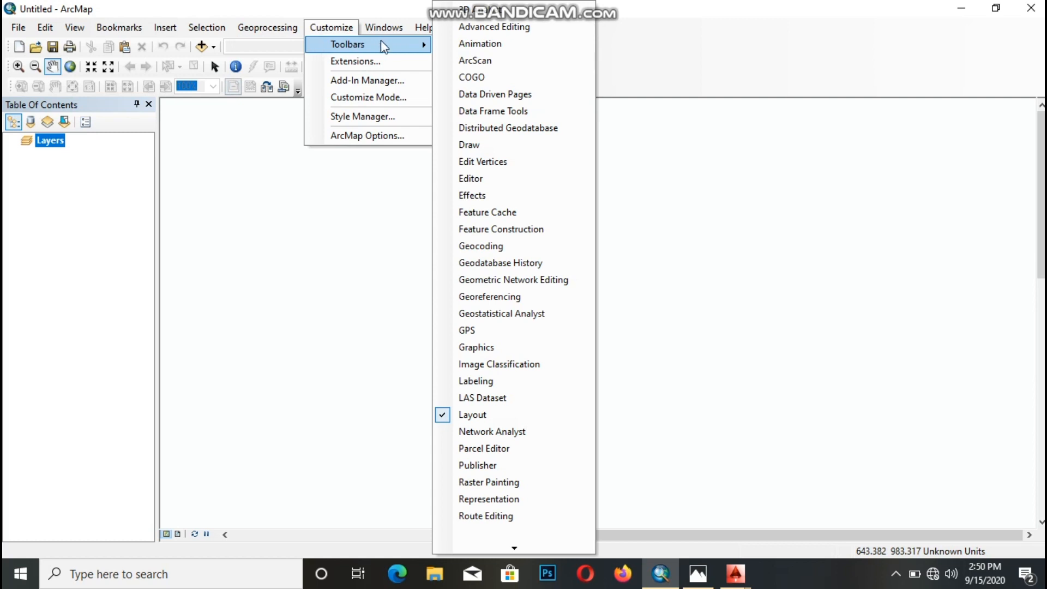
pyautogui.moveTo(481, 145)
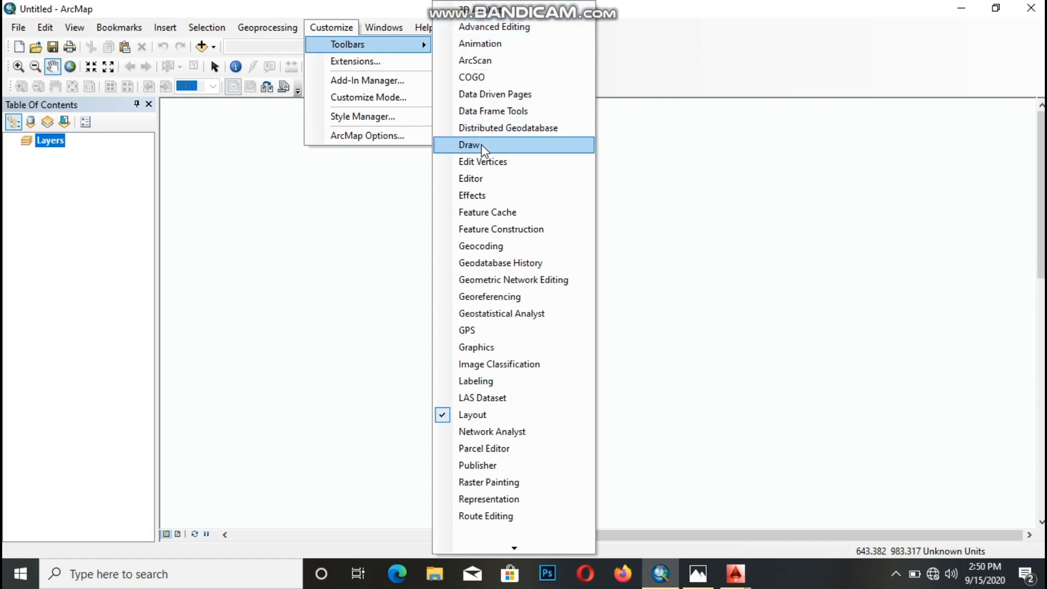
# Turn on the Draw toolbar, browse the Windows and Help menus, then open the New Document chooser.
pyautogui.click(469, 144)
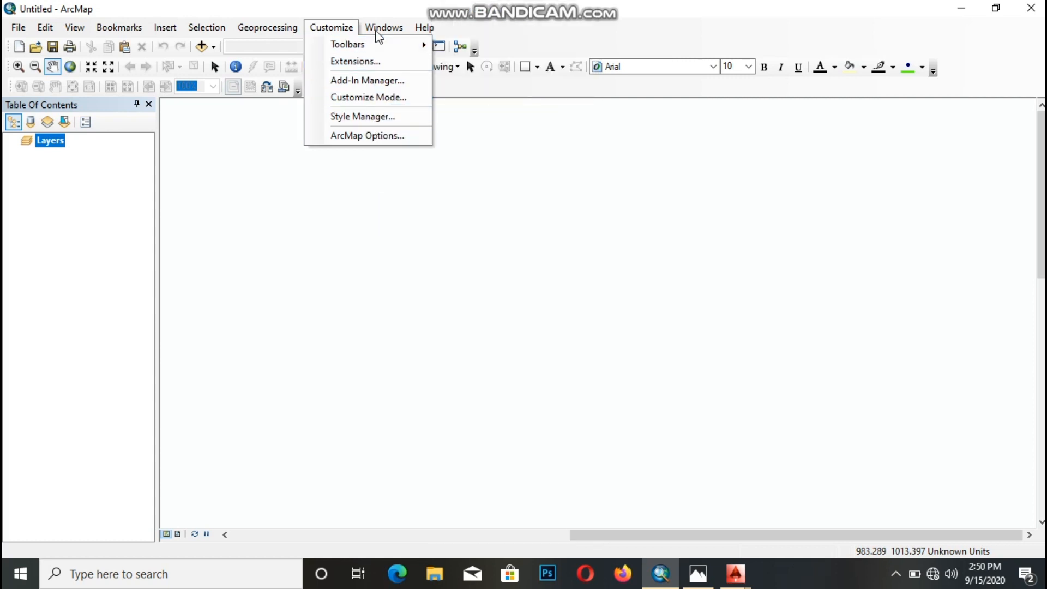
pyautogui.click(384, 27)
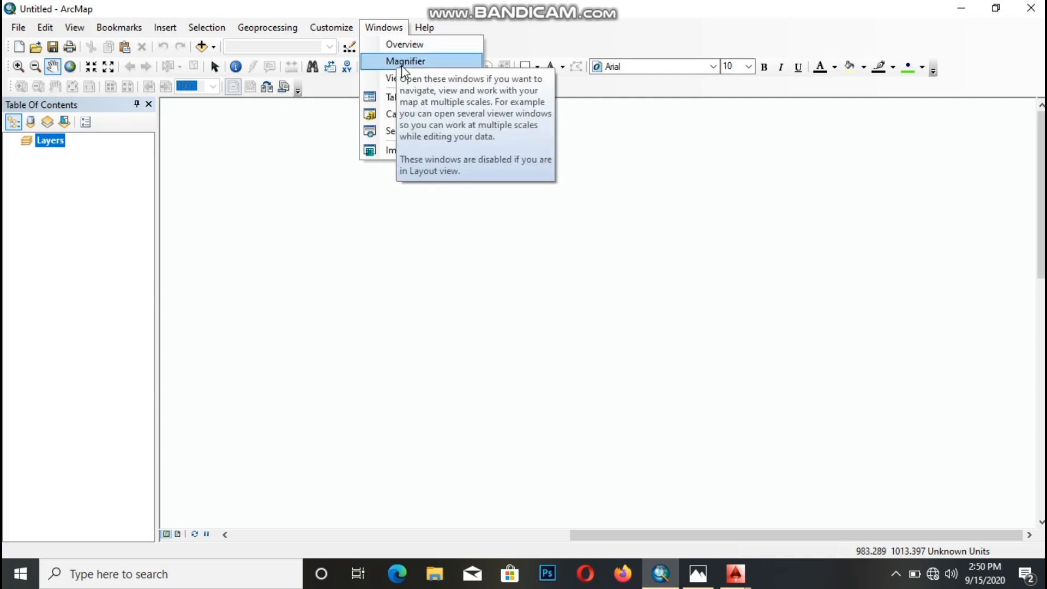
pyautogui.moveTo(416, 149)
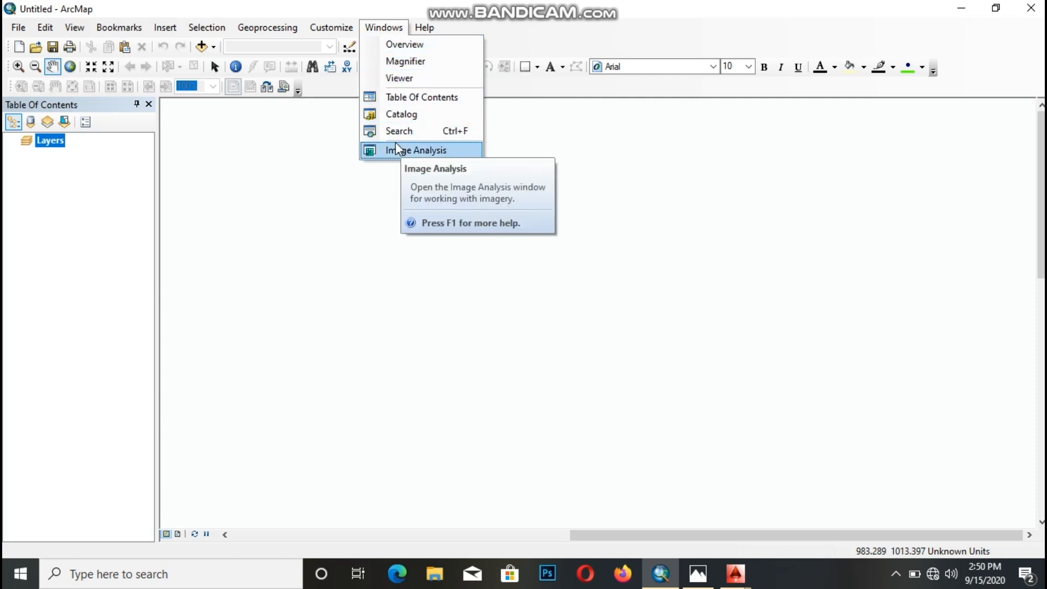
pyautogui.click(424, 27)
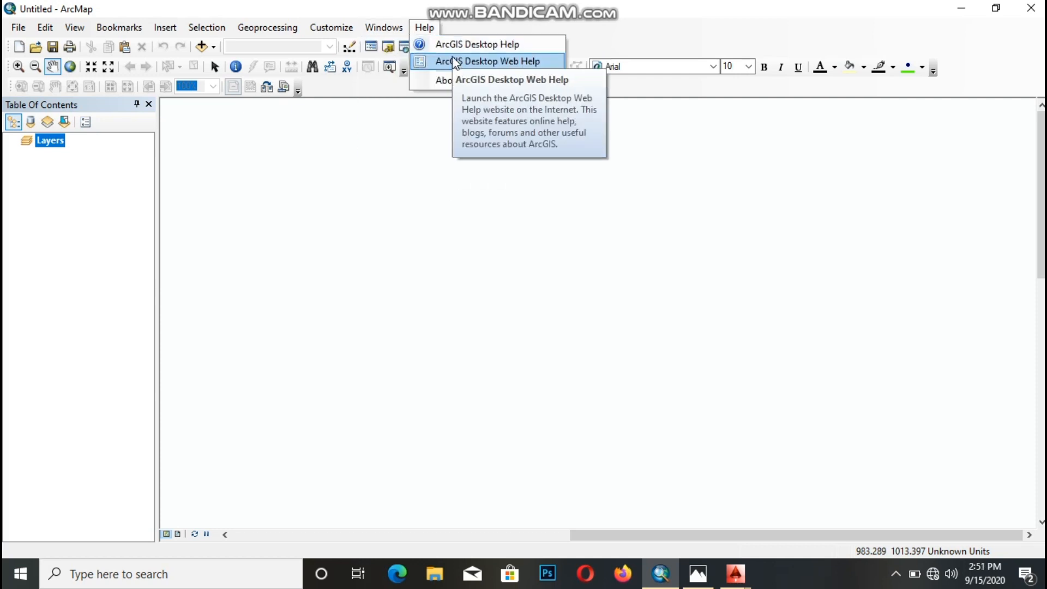
pyautogui.click(74, 27)
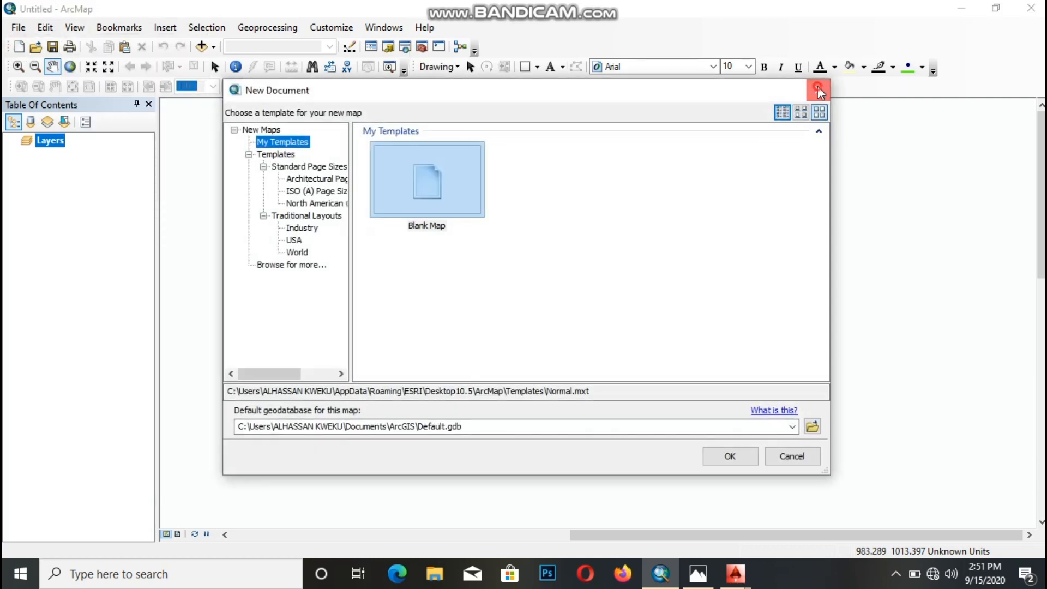
pyautogui.click(817, 90)
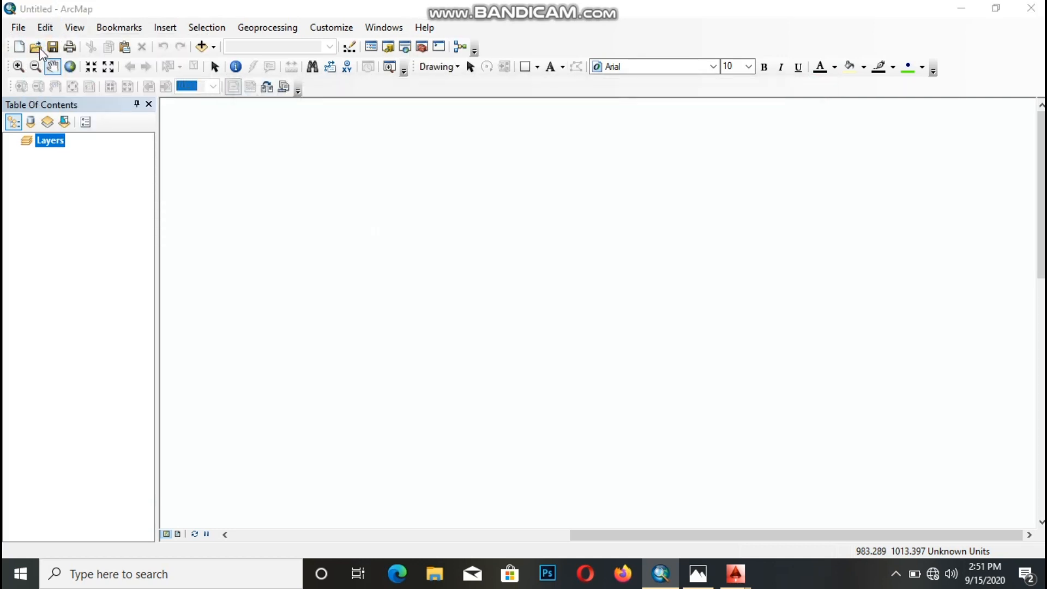
pyautogui.moveTo(52, 47)
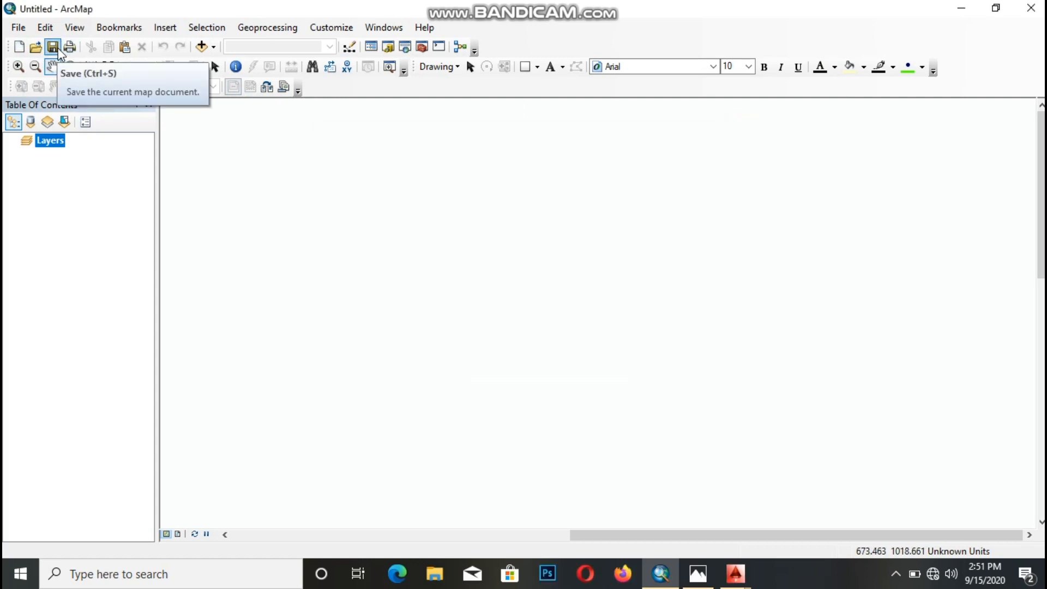
pyautogui.moveTo(201, 47)
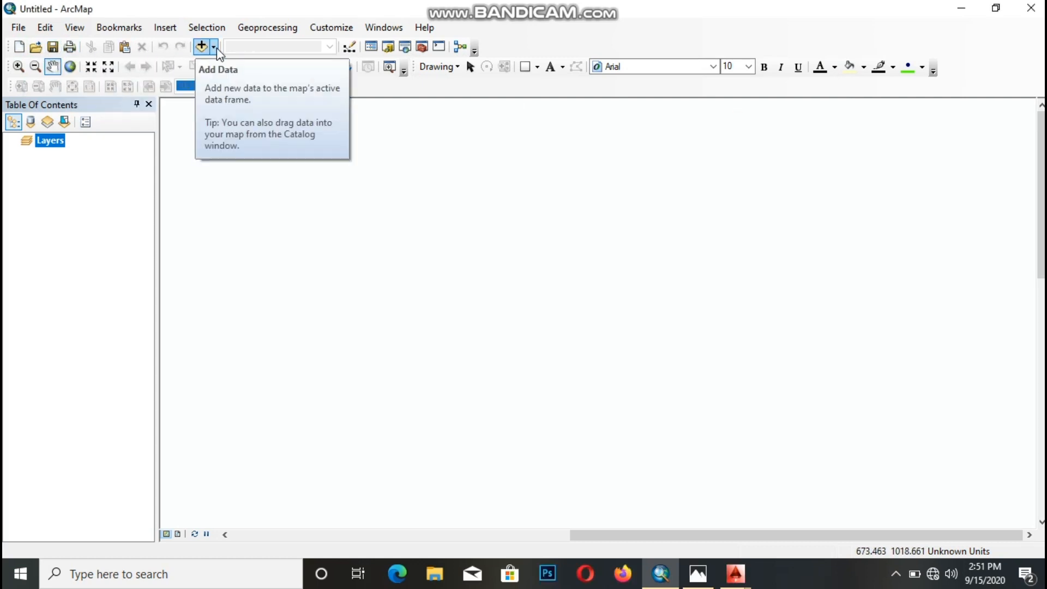
pyautogui.click(215, 46)
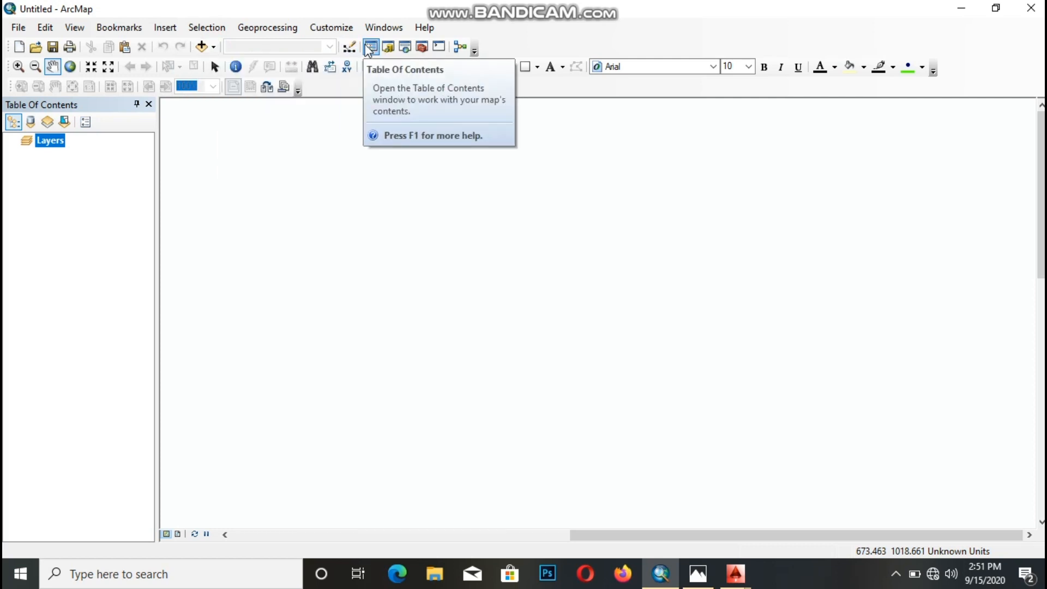
pyautogui.moveTo(422, 47)
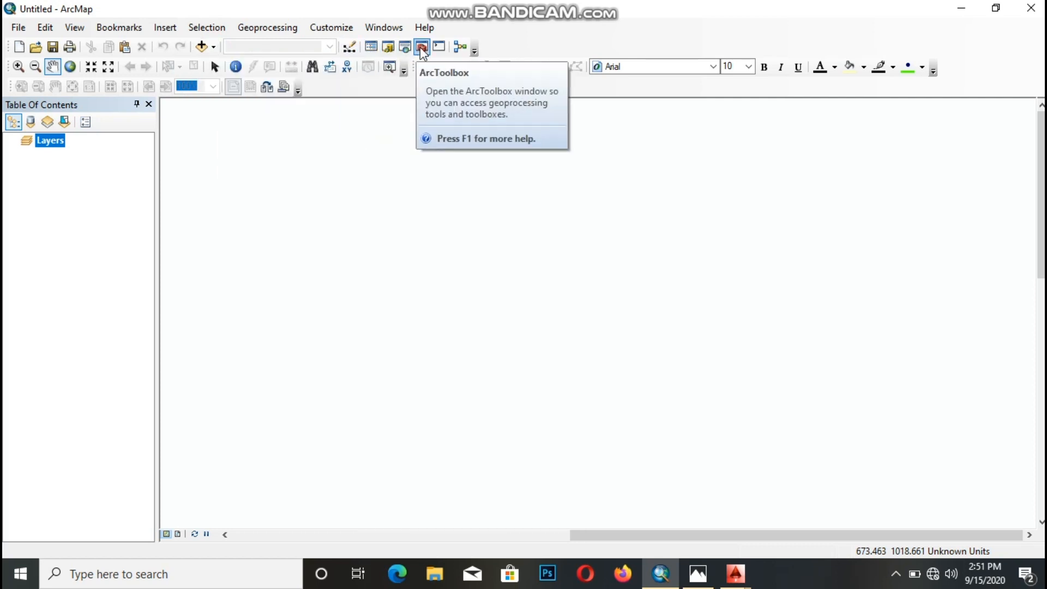
pyautogui.moveTo(18, 66)
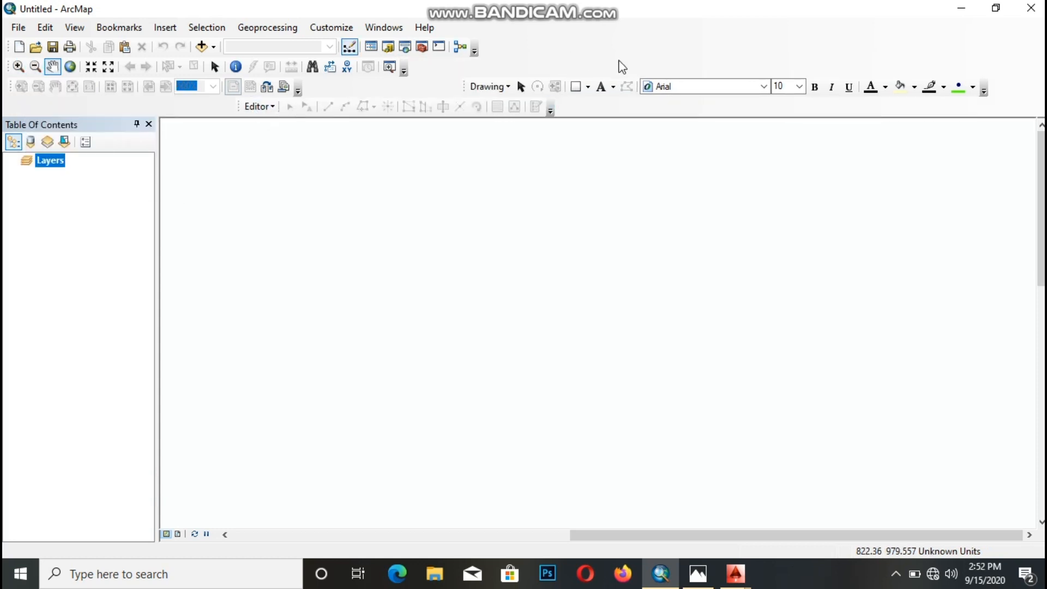
pyautogui.moveTo(203, 70)
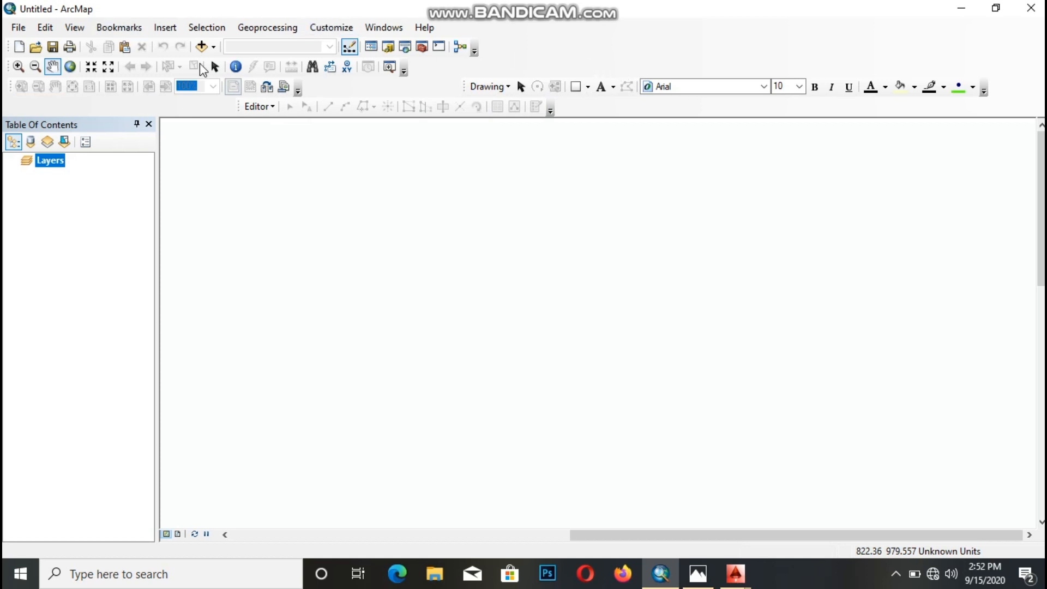
pyautogui.moveTo(150, 111)
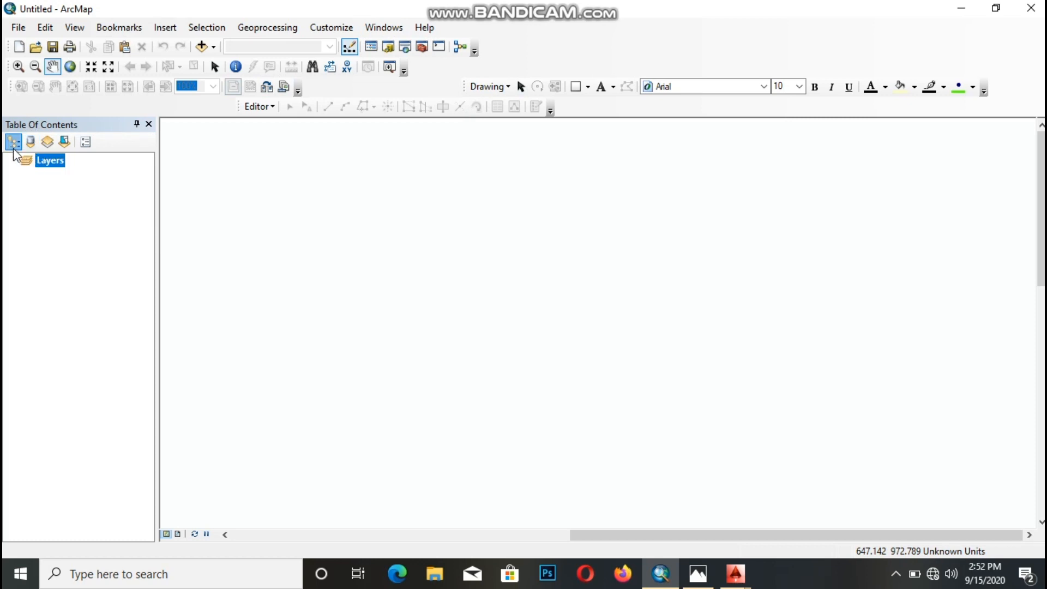
pyautogui.moveTo(13, 142)
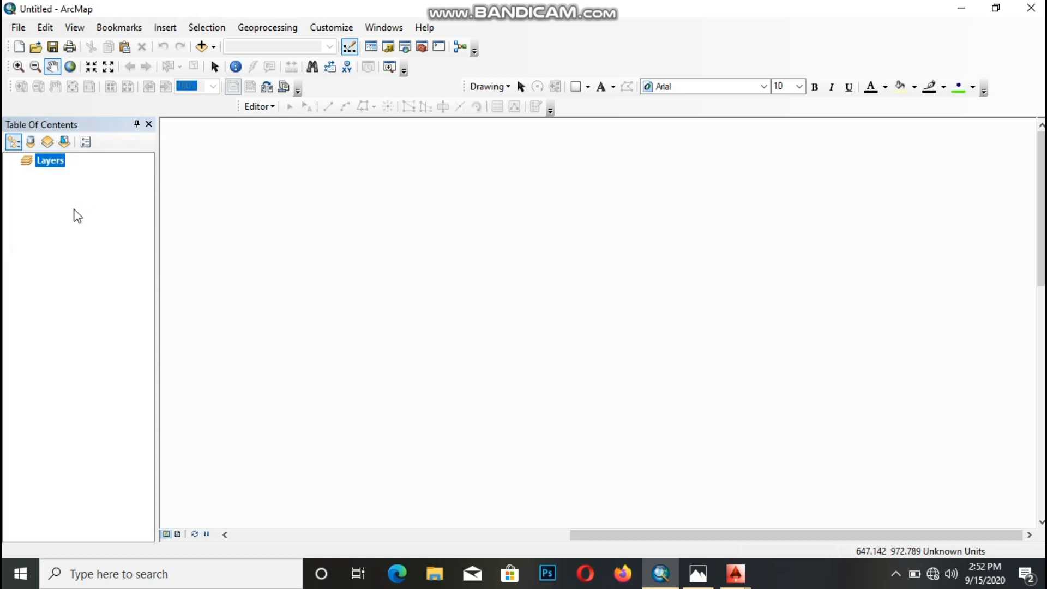
pyautogui.moveTo(45, 255)
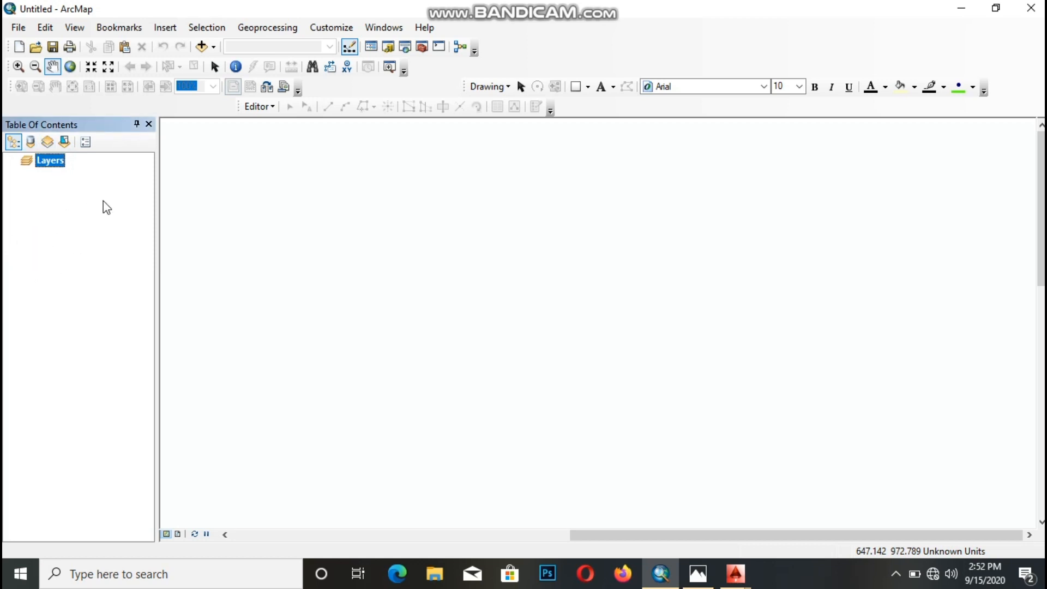
pyautogui.moveTo(115, 216)
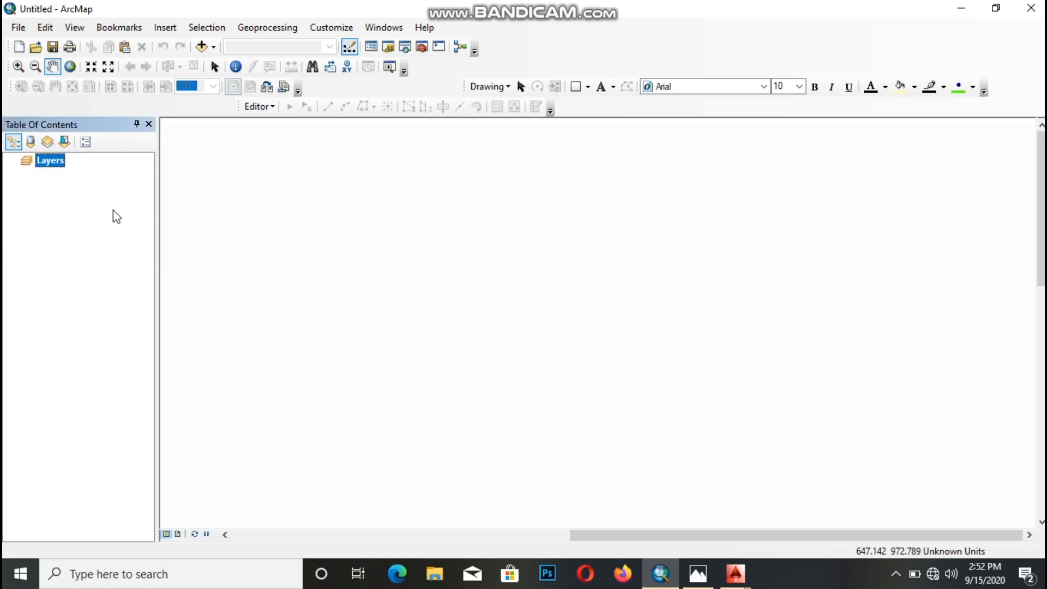
pyautogui.moveTo(150, 322)
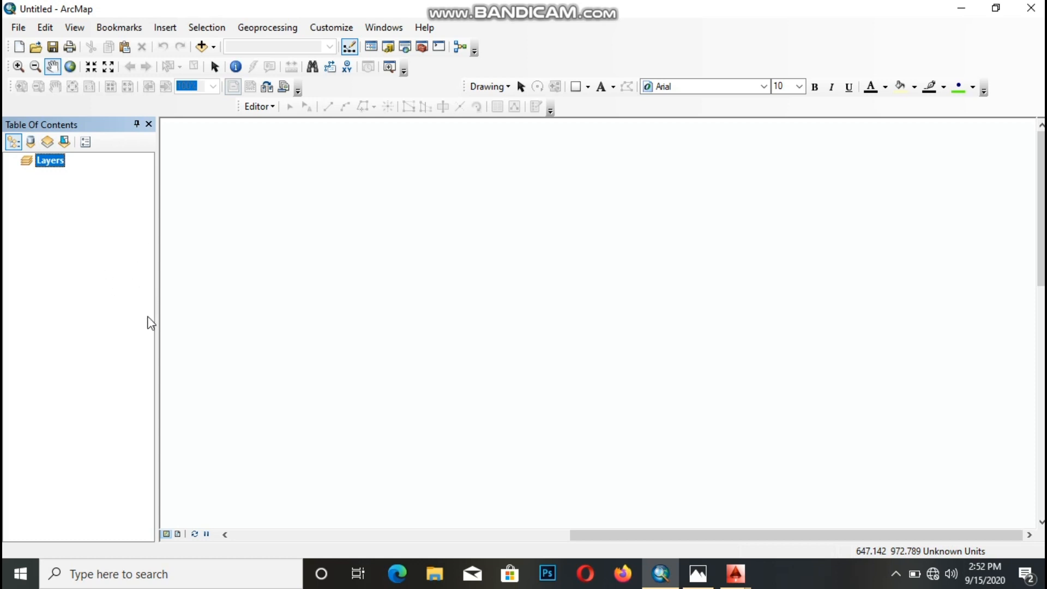
pyautogui.moveTo(435, 232)
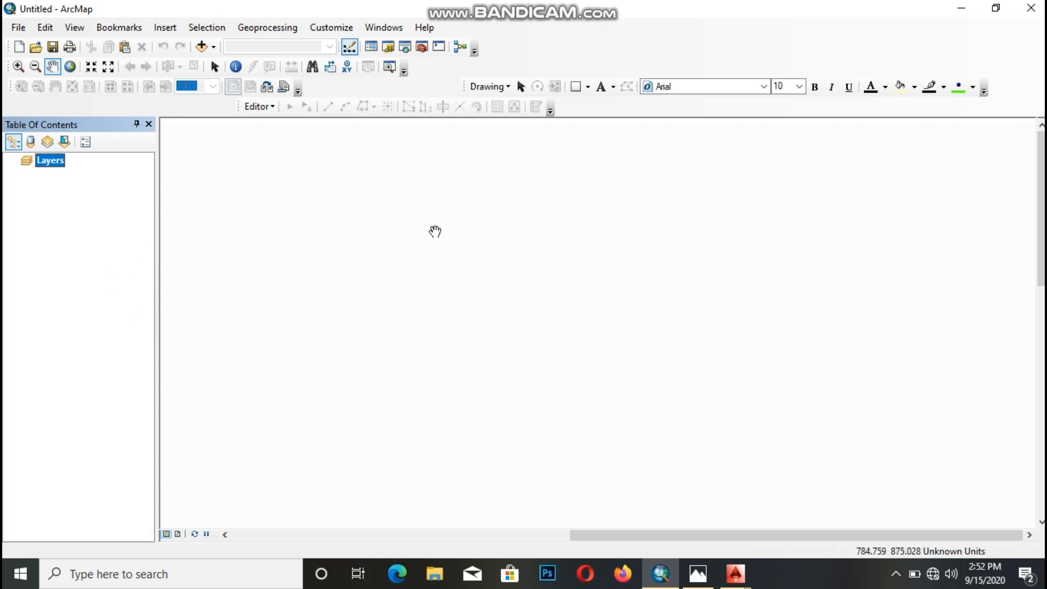
pyautogui.moveTo(758, 205)
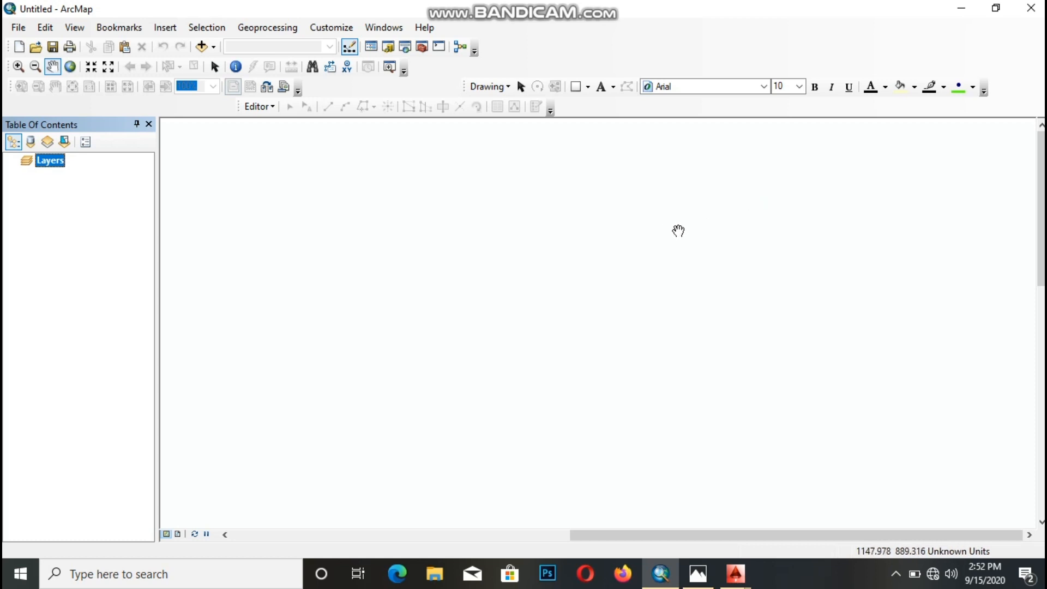
pyautogui.moveTo(731, 192)
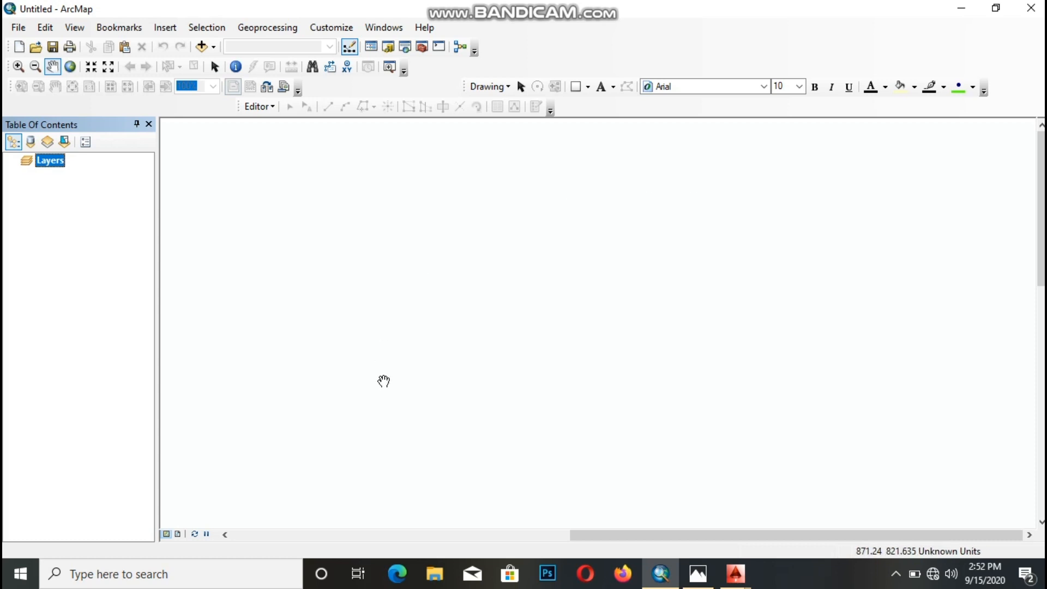
pyautogui.moveTo(580, 327)
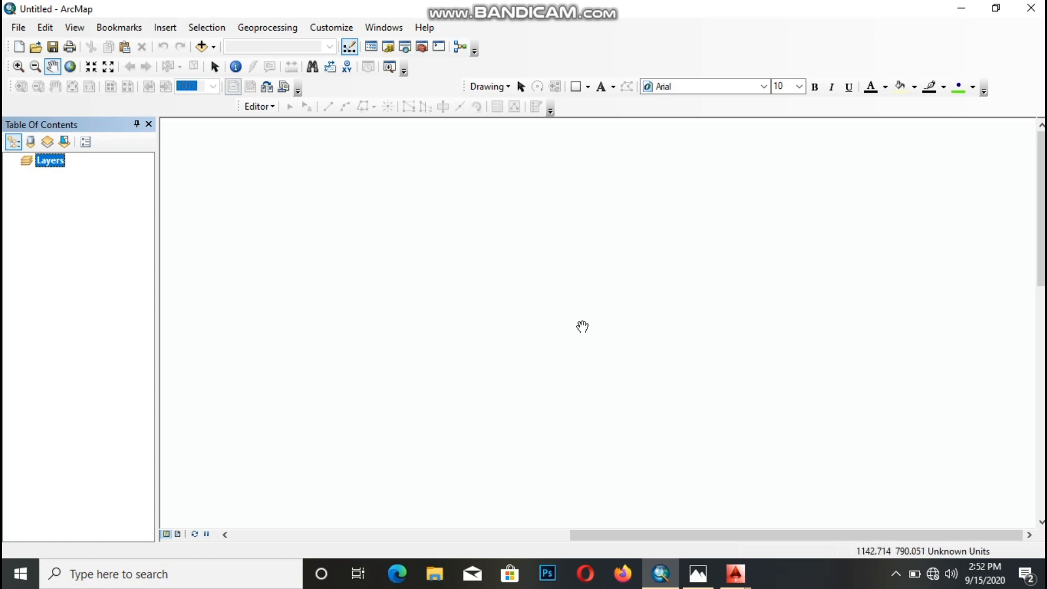
pyautogui.moveTo(707, 294)
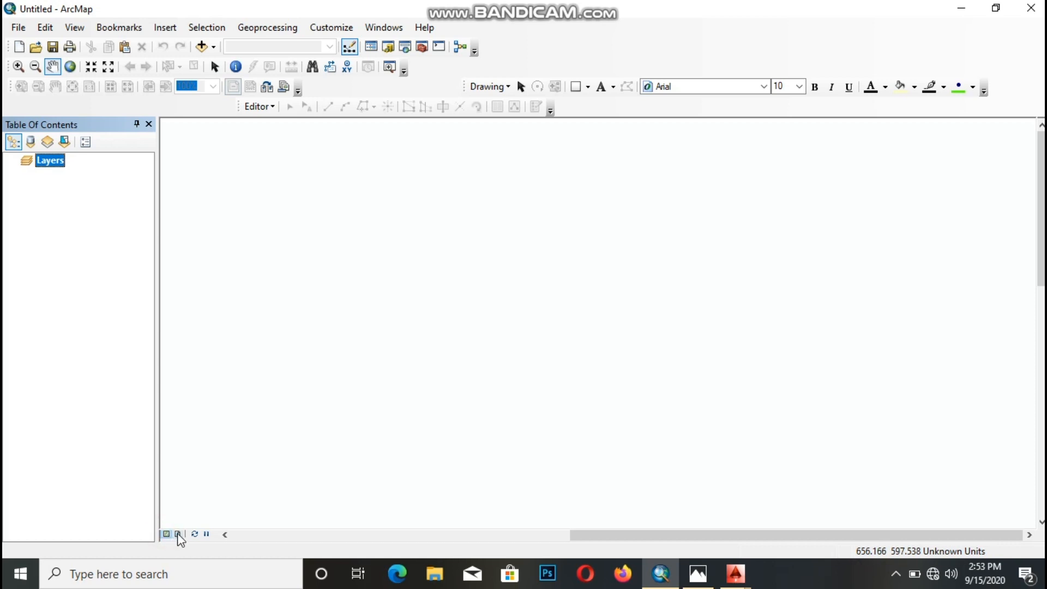
pyautogui.click(176, 533)
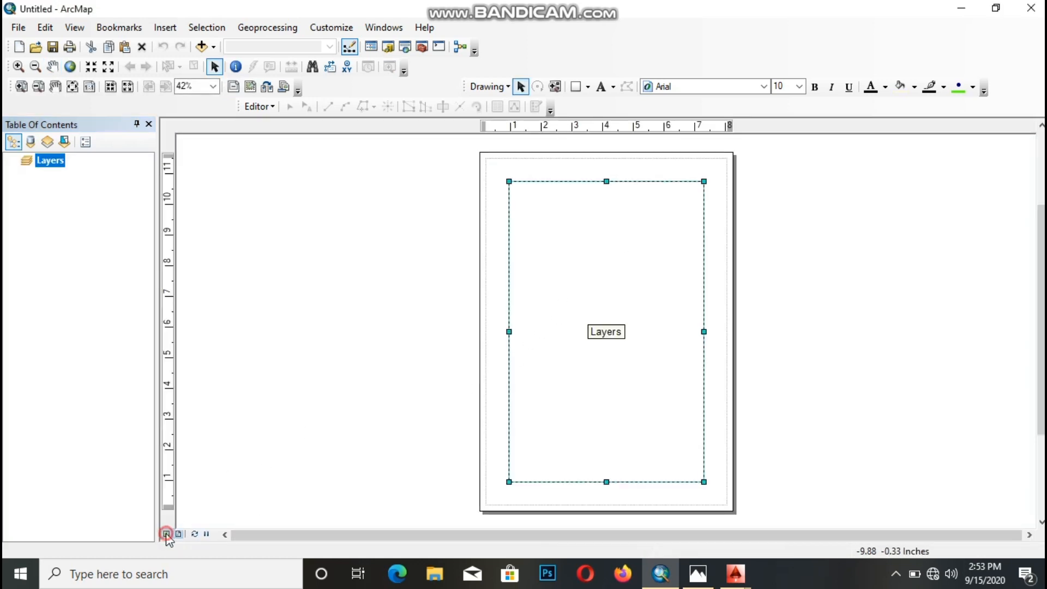
pyautogui.click(166, 535)
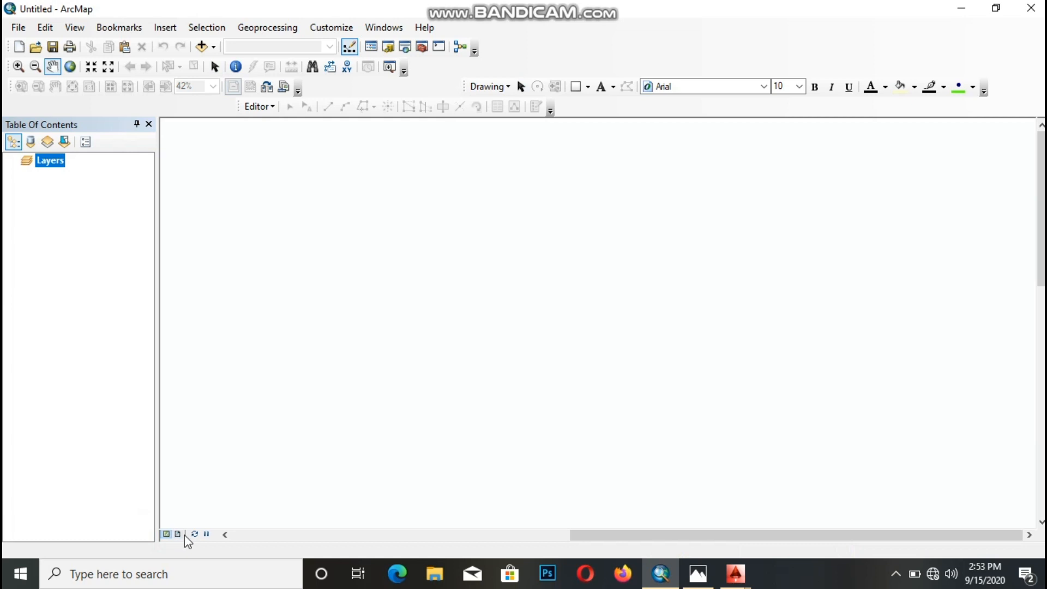